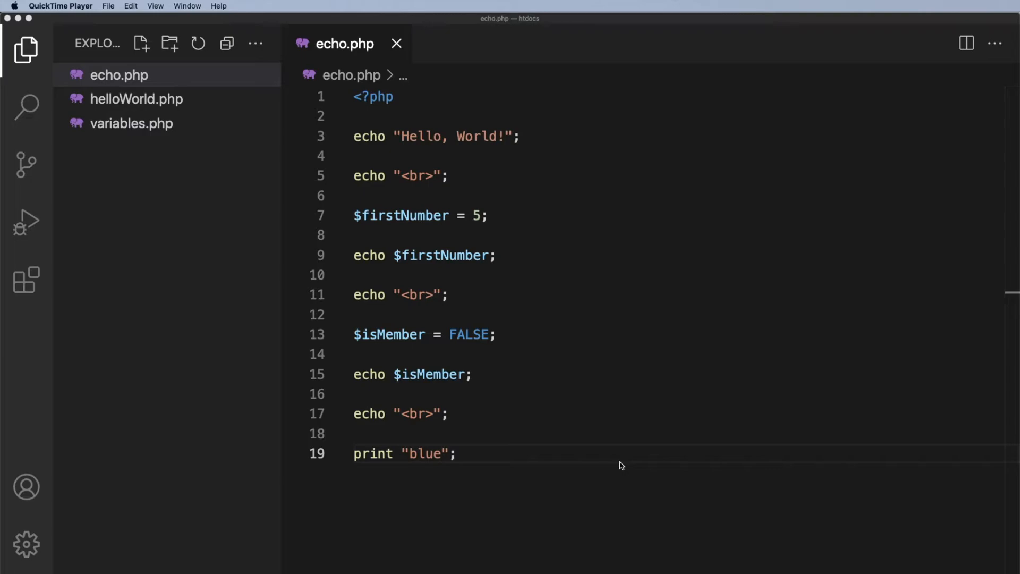
{"action": "mouse_move", "coordinate": [332, 180]}
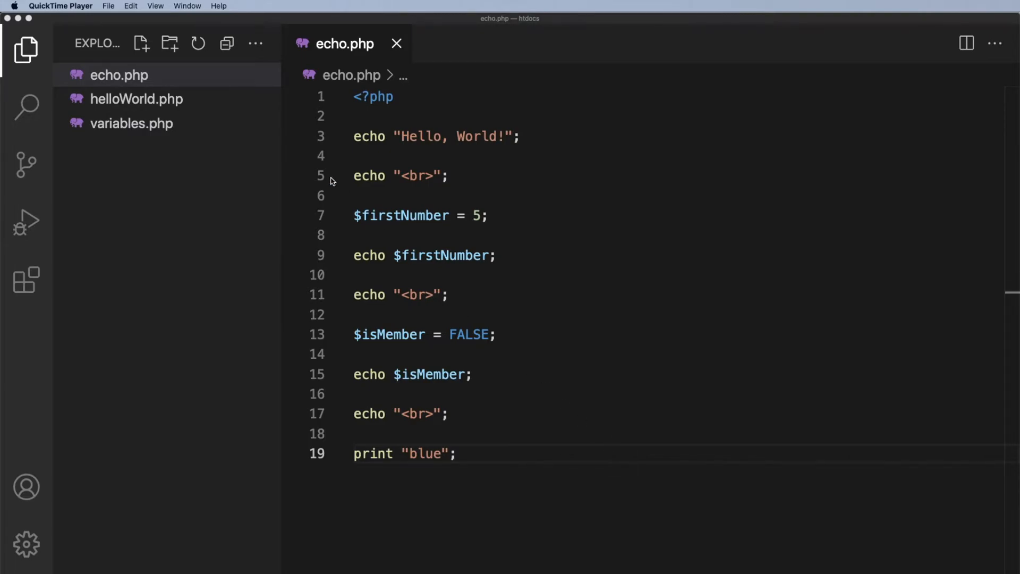
{"action": "mouse_move", "coordinate": [132, 137]}
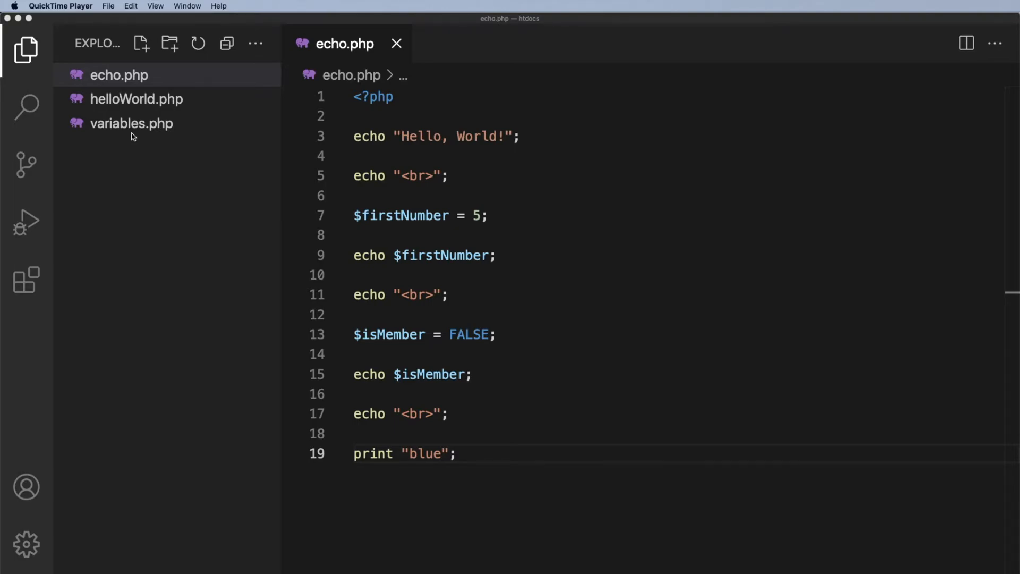
{"action": "mouse_move", "coordinate": [122, 106]}
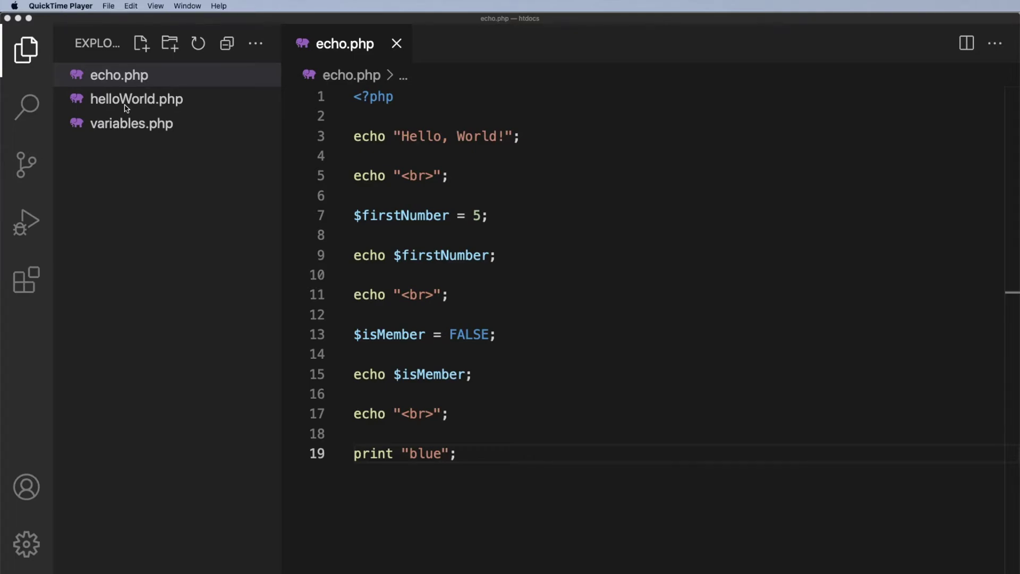
{"action": "mouse_move", "coordinate": [155, 102]}
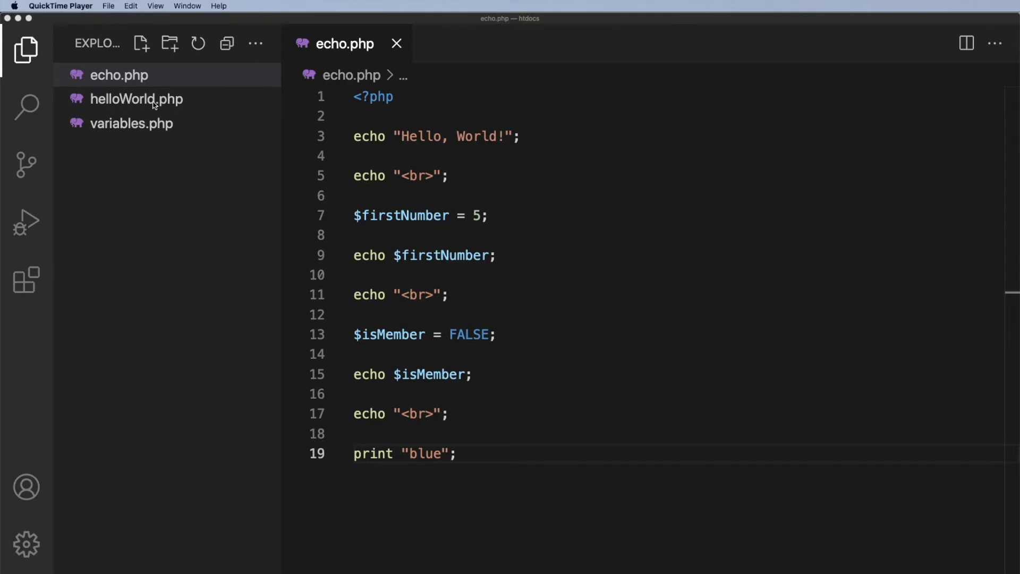
Rename helloWorld.php to hello-world.php from the Explorer context menu.
{"action": "right_click", "coordinate": [153, 100]}
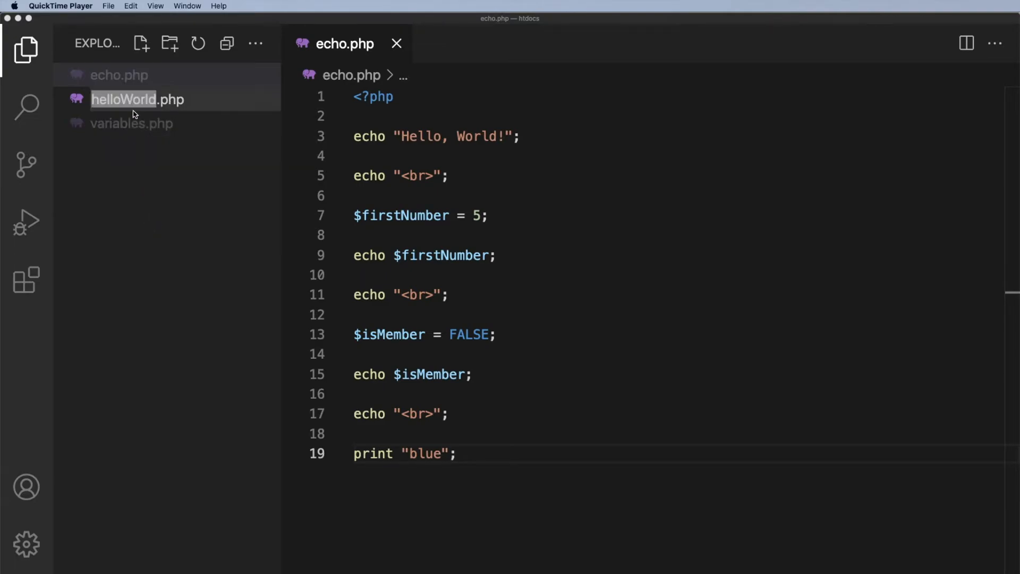
{"action": "double_click", "coordinate": [137, 100]}
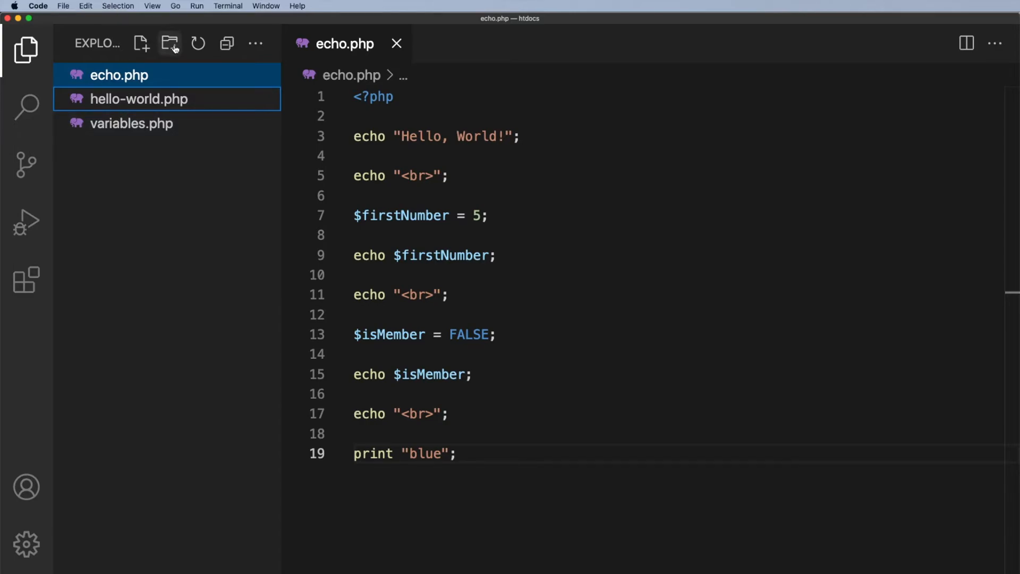
Create folder php-basics and move echo.php, hello-world.php and variables.php into it.
{"action": "left_click", "coordinate": [169, 43]}
{"action": "type", "text": "php-basics"}
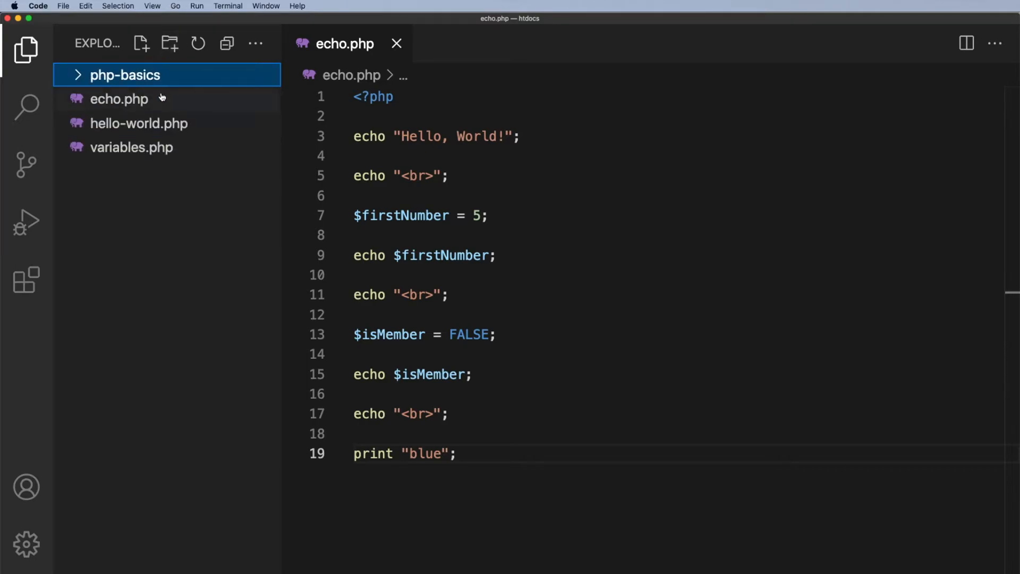
{"action": "left_click", "coordinate": [132, 146]}
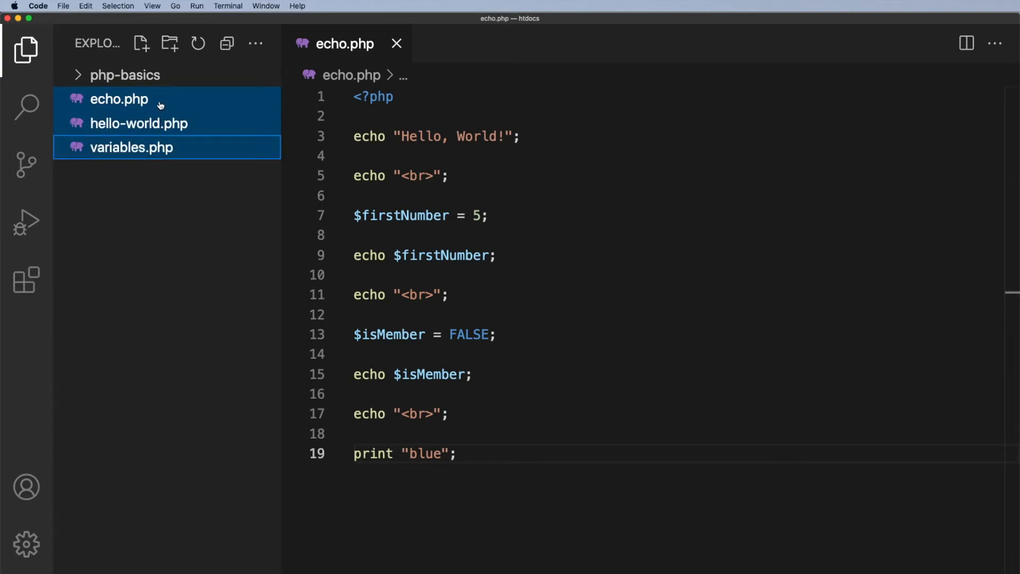
{"action": "mouse_move", "coordinate": [177, 151]}
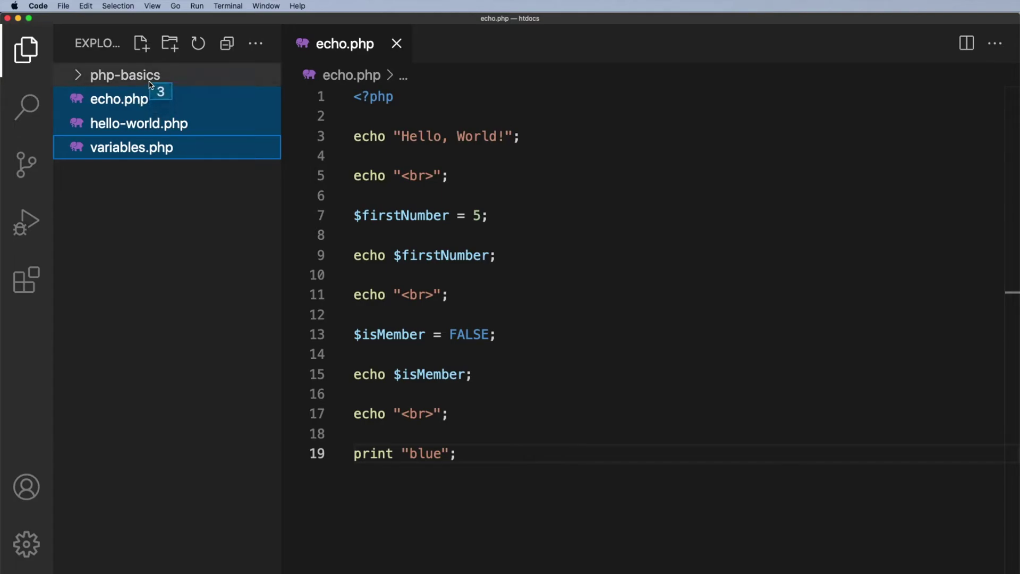
{"action": "left_click", "coordinate": [125, 74]}
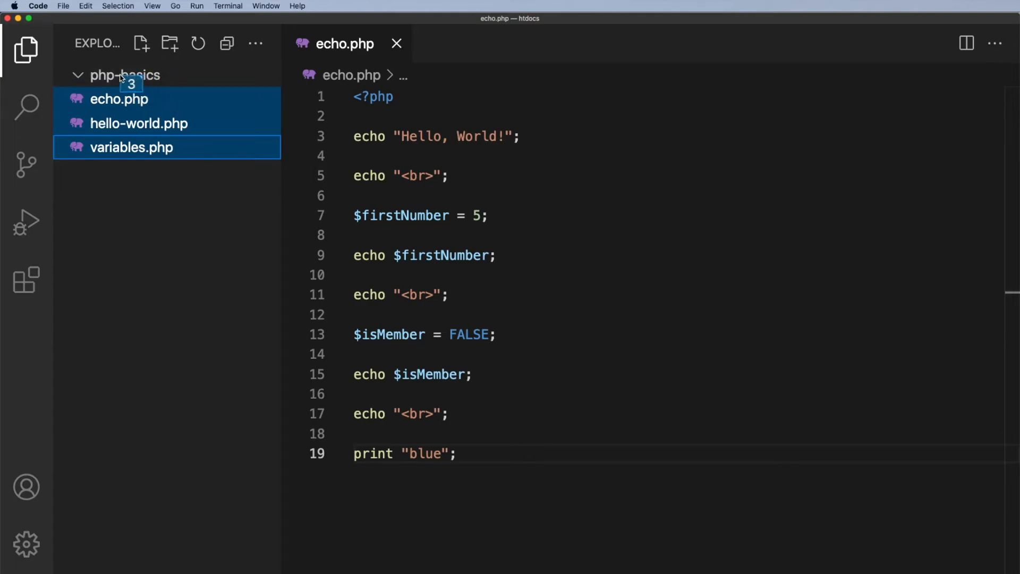
{"action": "left_click", "coordinate": [119, 99]}
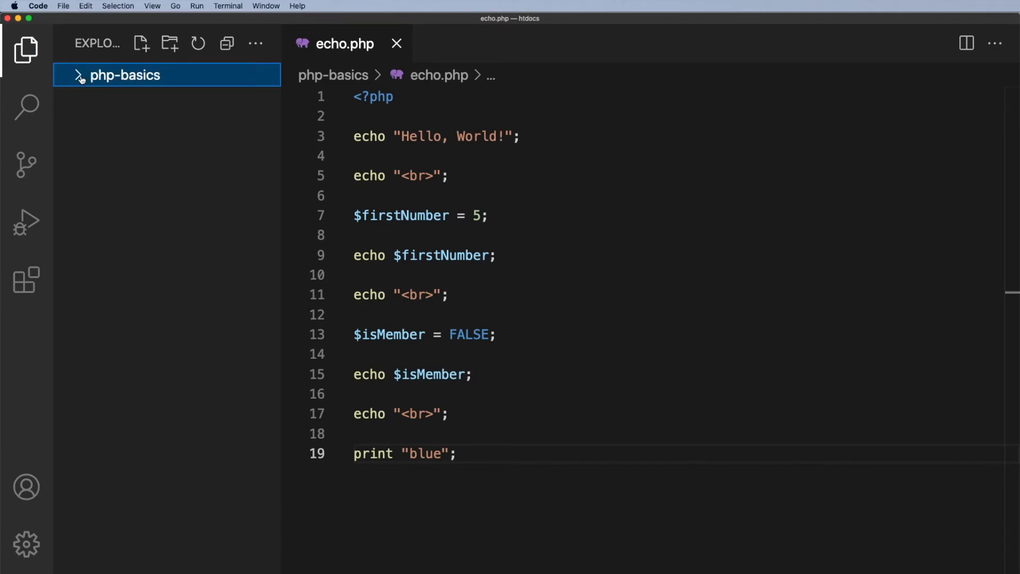
{"action": "left_click", "coordinate": [125, 74]}
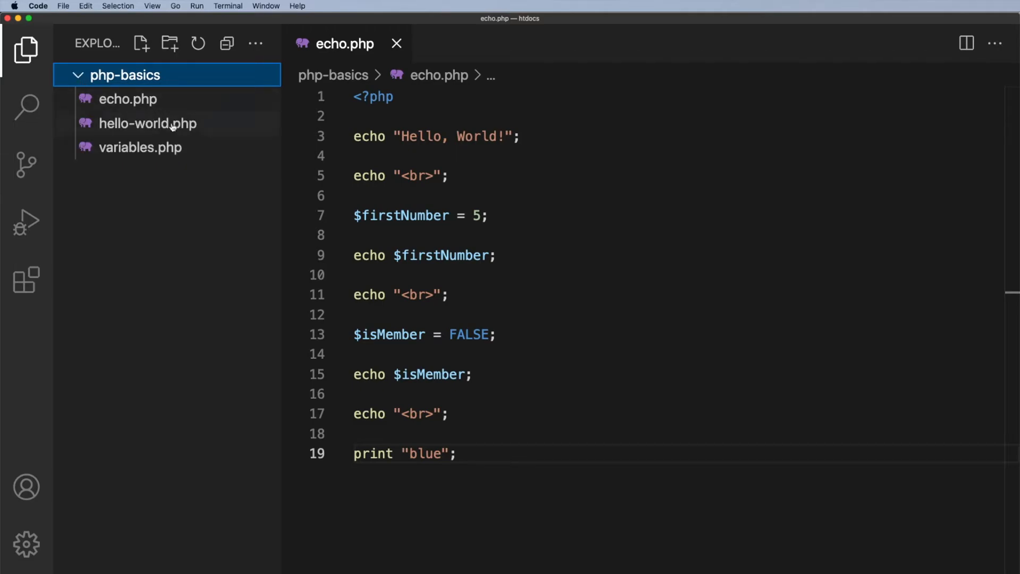
{"action": "mouse_move", "coordinate": [171, 125]}
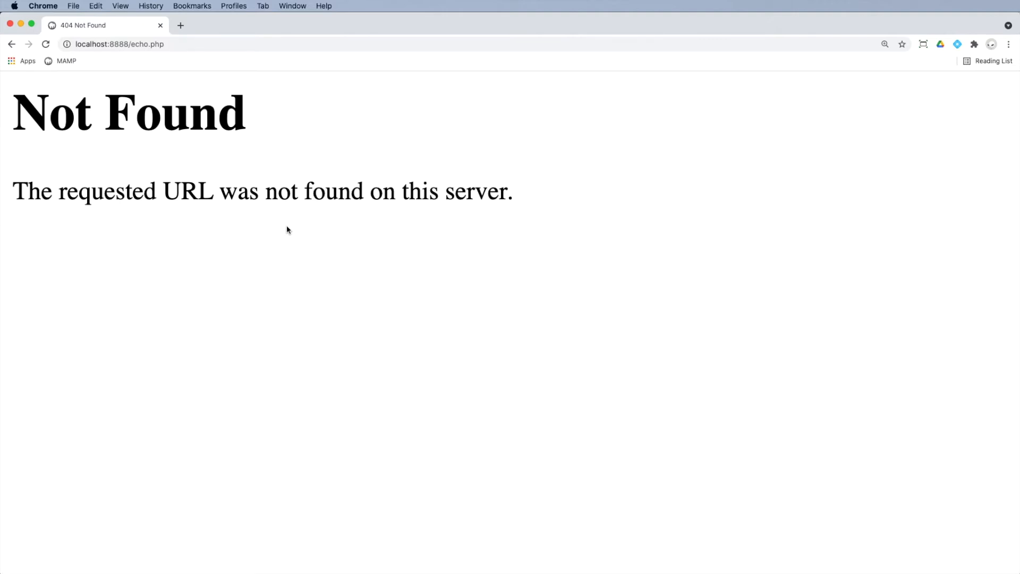
{"action": "mouse_move", "coordinate": [123, 56]}
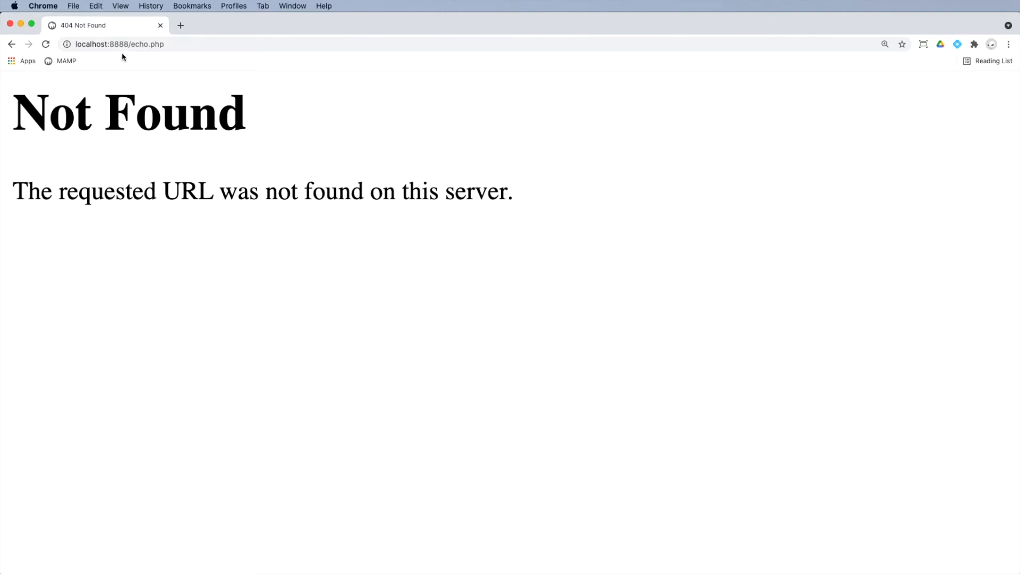
{"action": "mouse_move", "coordinate": [144, 63]}
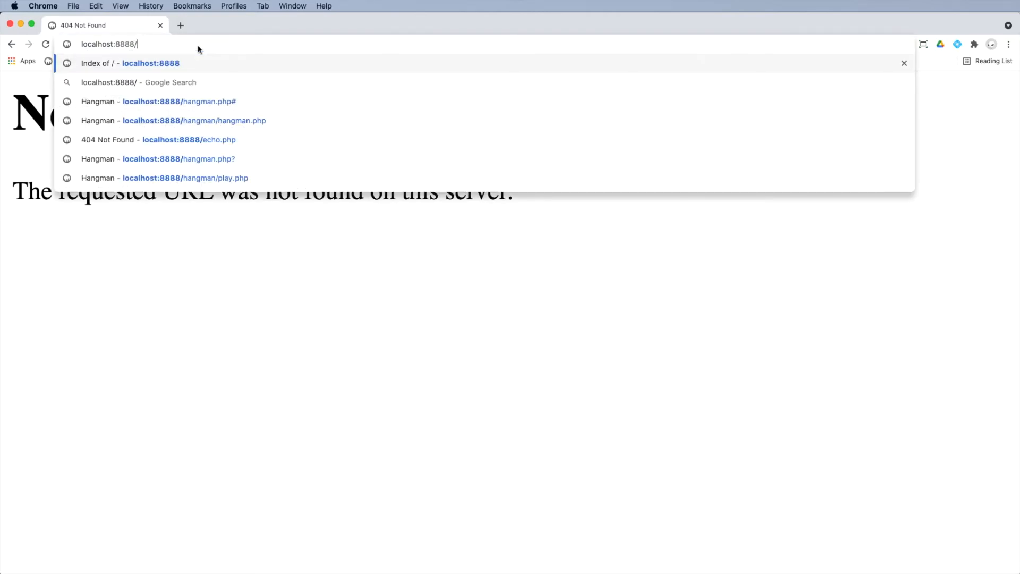
Browse localhost:8888 to the php-basics/ listing and view variables.php.
{"action": "left_click", "coordinate": [131, 63]}
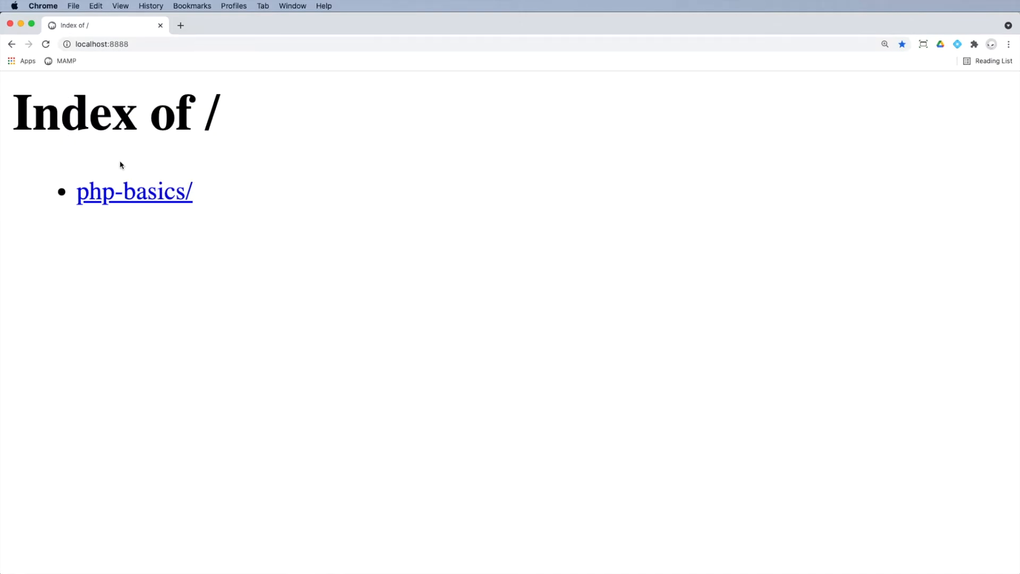
{"action": "mouse_move", "coordinate": [109, 221]}
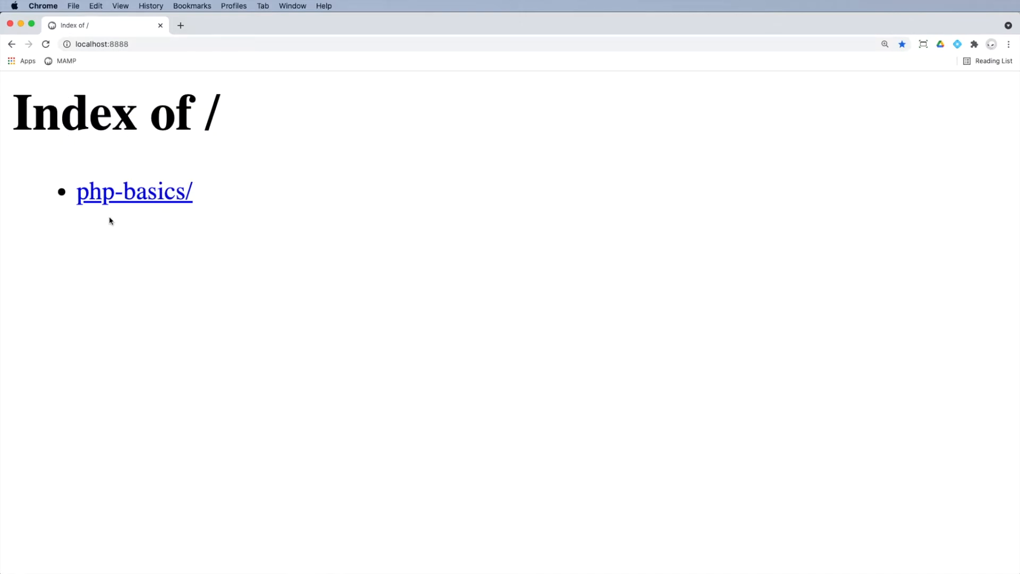
{"action": "mouse_move", "coordinate": [127, 198]}
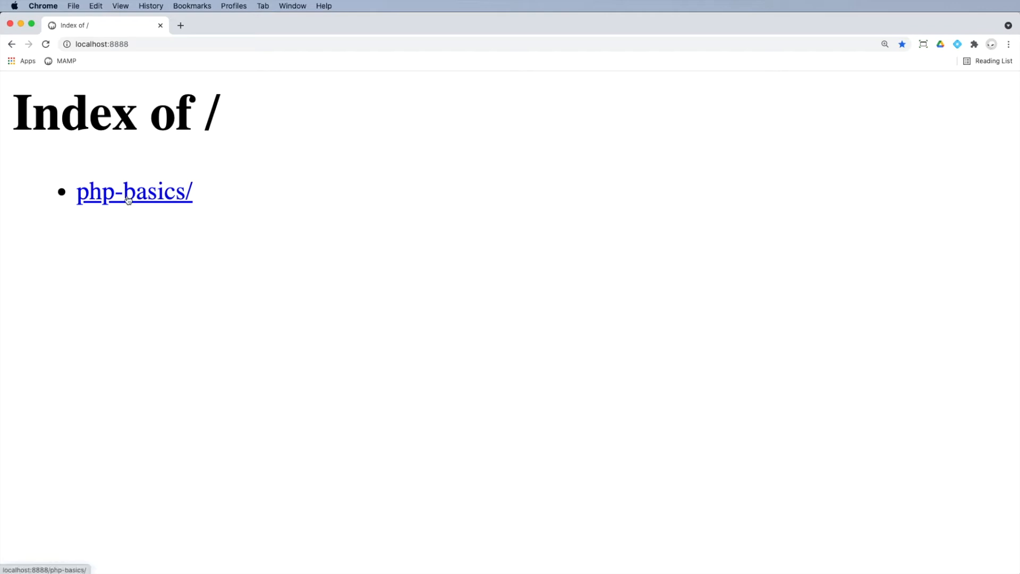
{"action": "left_click", "coordinate": [128, 192]}
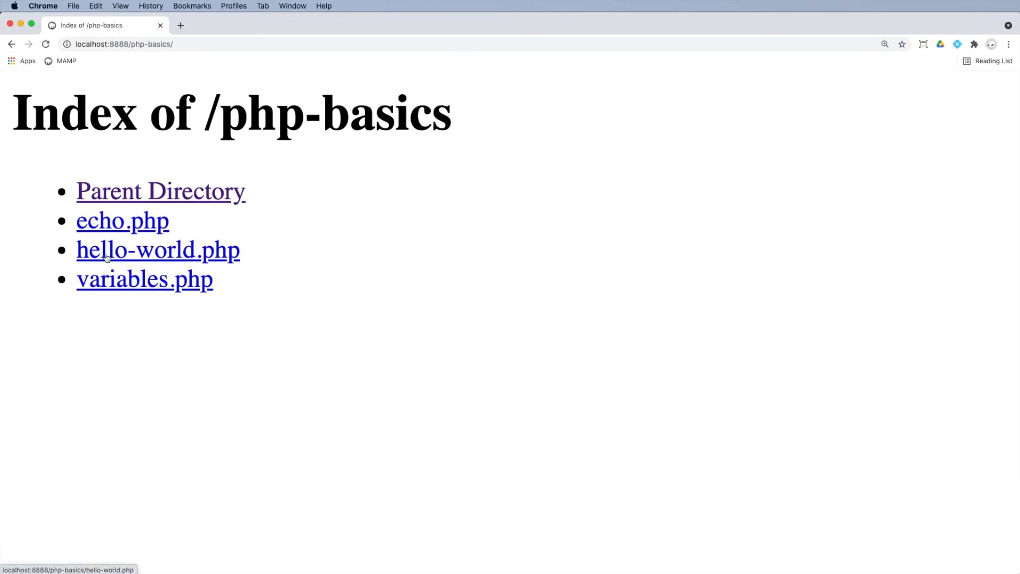
{"action": "mouse_move", "coordinate": [136, 295]}
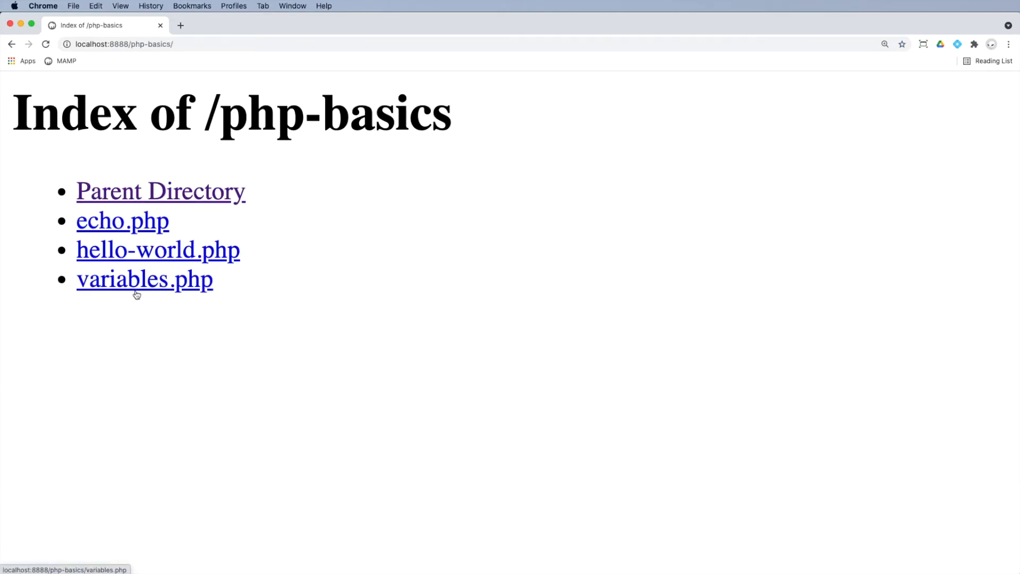
{"action": "left_click", "coordinate": [122, 221]}
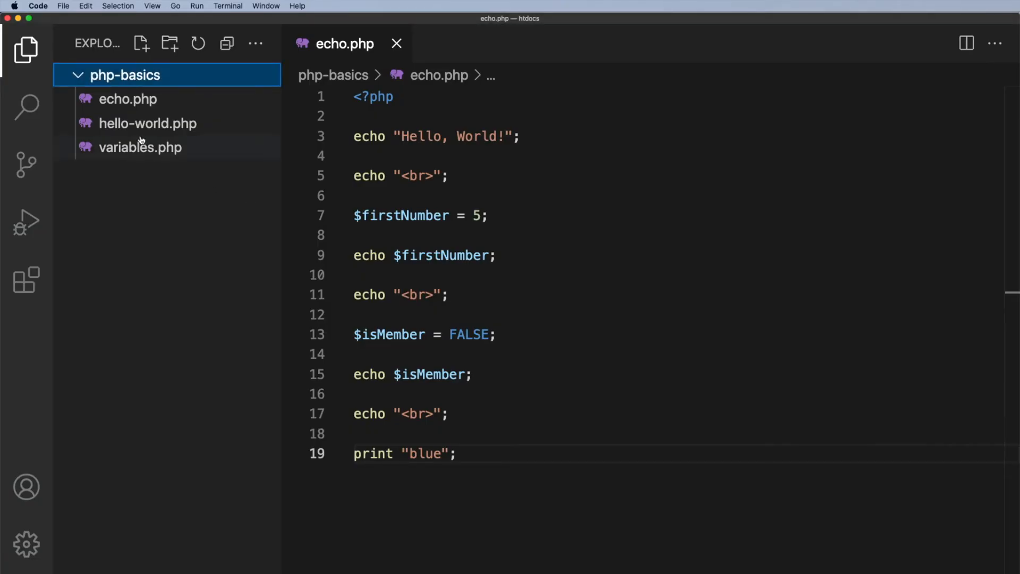
{"action": "mouse_move", "coordinate": [119, 76]}
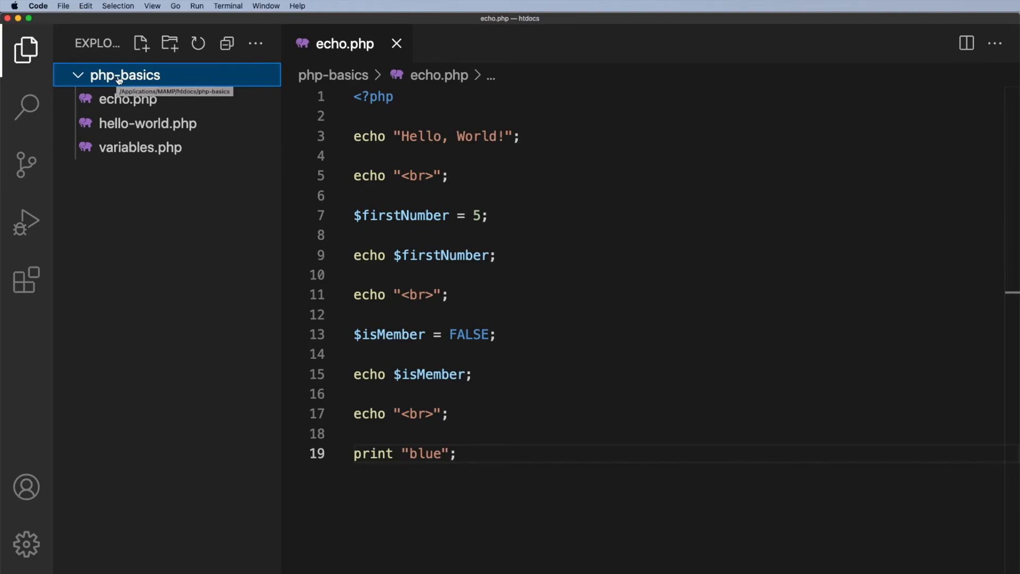
Rename the php-basics folder to 'php basics' from the Explorer context menu.
{"action": "right_click", "coordinate": [119, 79]}
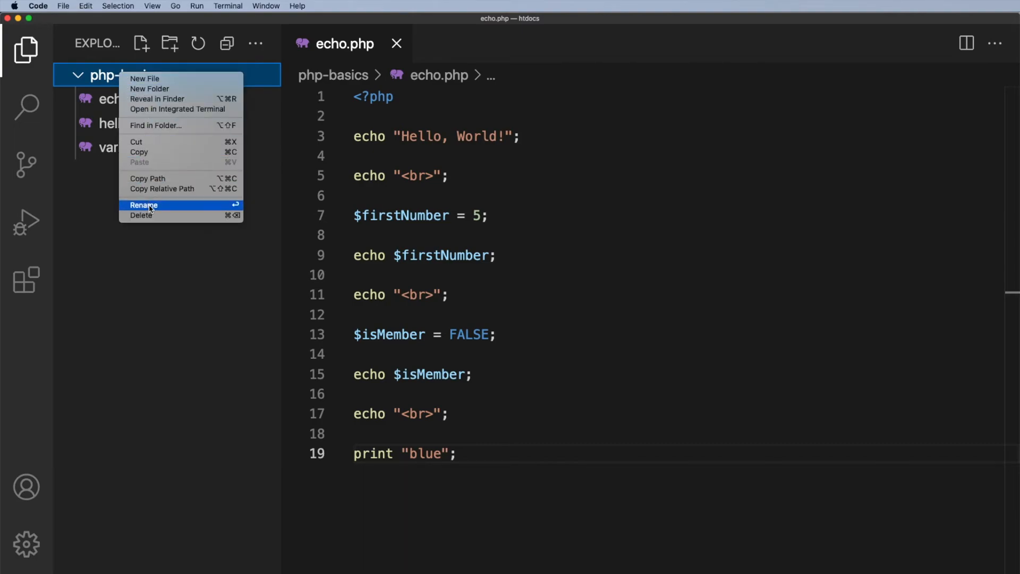
{"action": "left_click", "coordinate": [143, 205]}
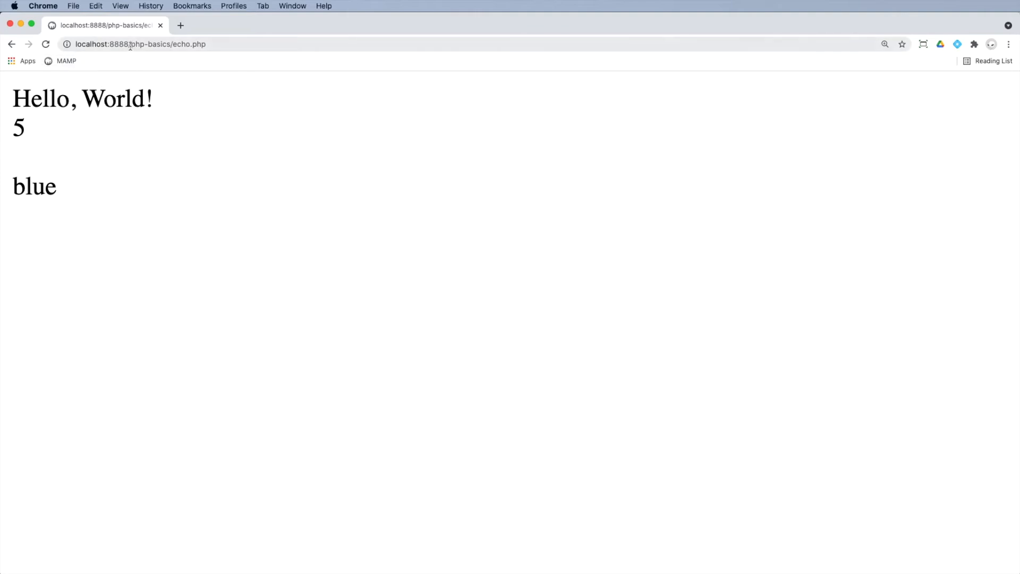
Return to localhost:8888 and view the renamed 'php basics/' folder listing.
{"action": "left_click", "coordinate": [129, 44]}
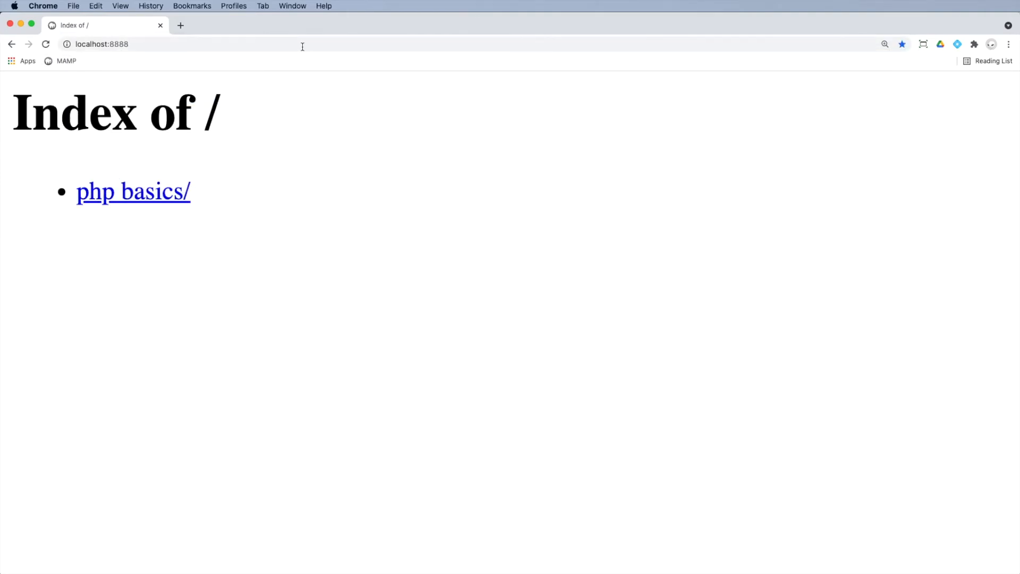
{"action": "mouse_move", "coordinate": [134, 200]}
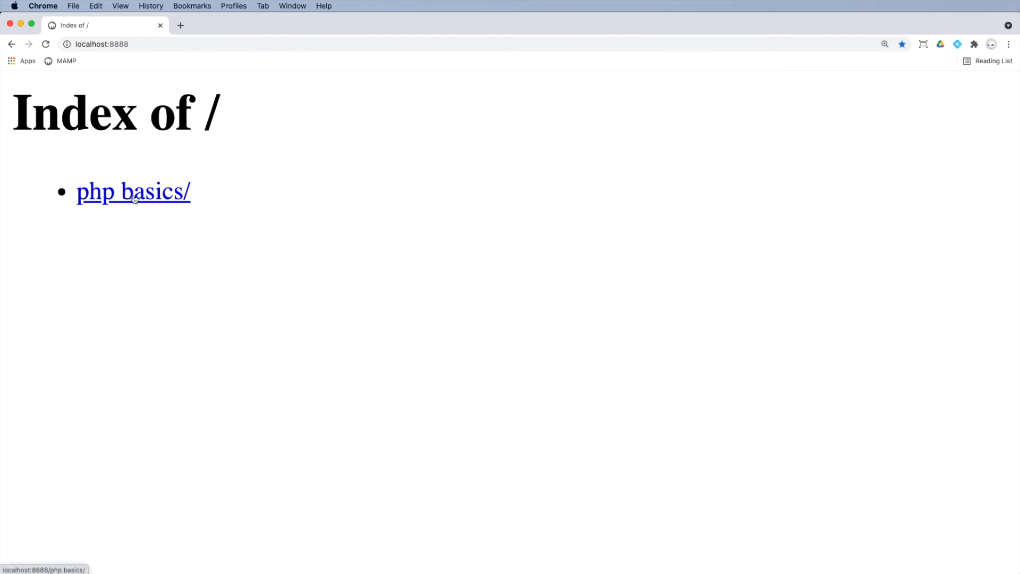
{"action": "left_click", "coordinate": [133, 192]}
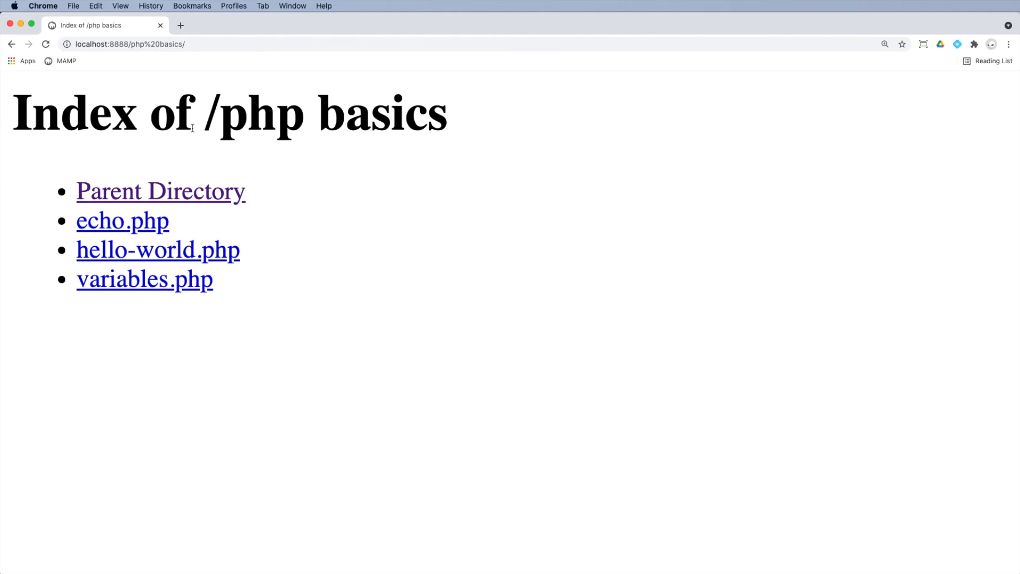
{"action": "mouse_move", "coordinate": [101, 265]}
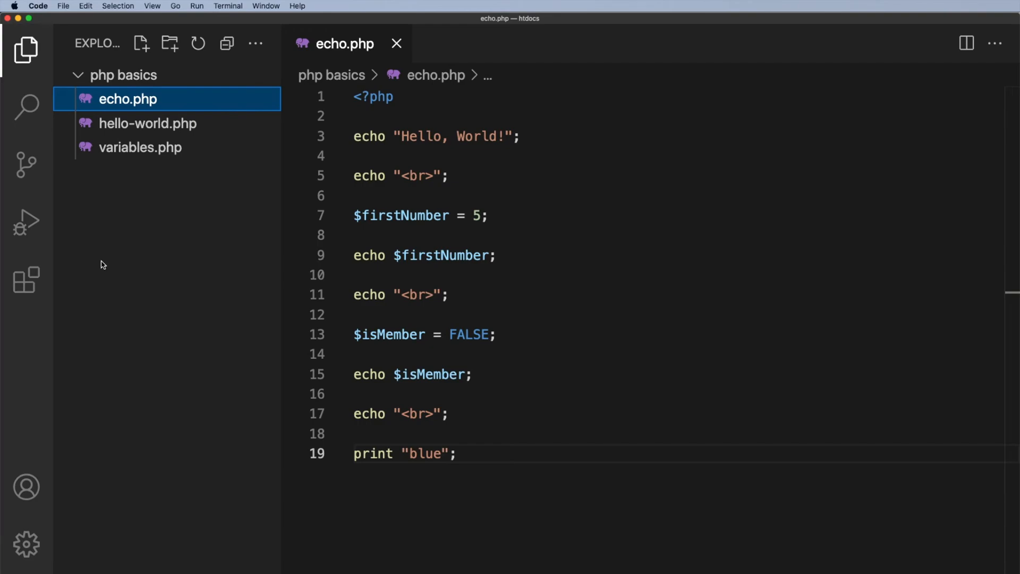
{"action": "mouse_move", "coordinate": [103, 191]}
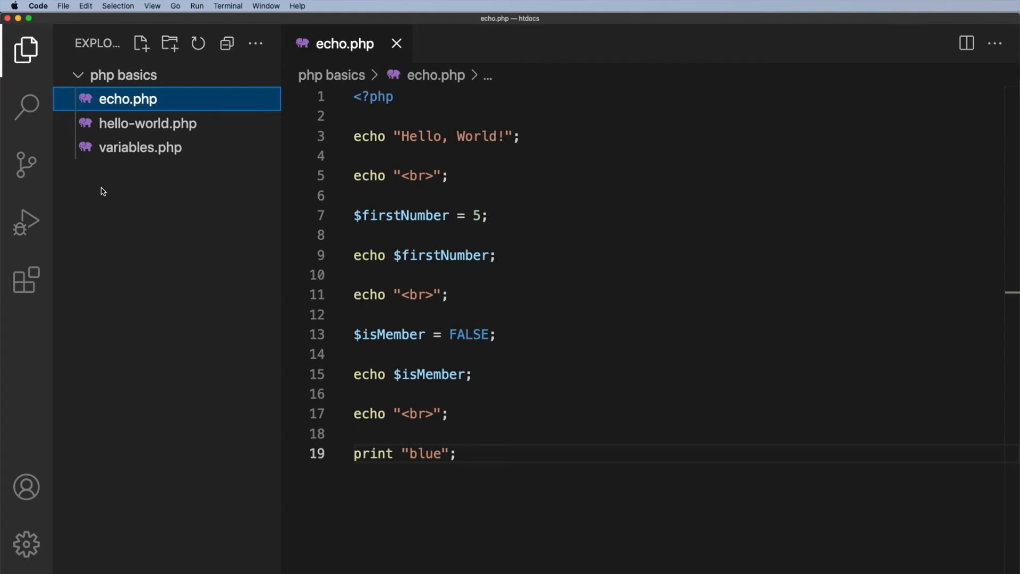